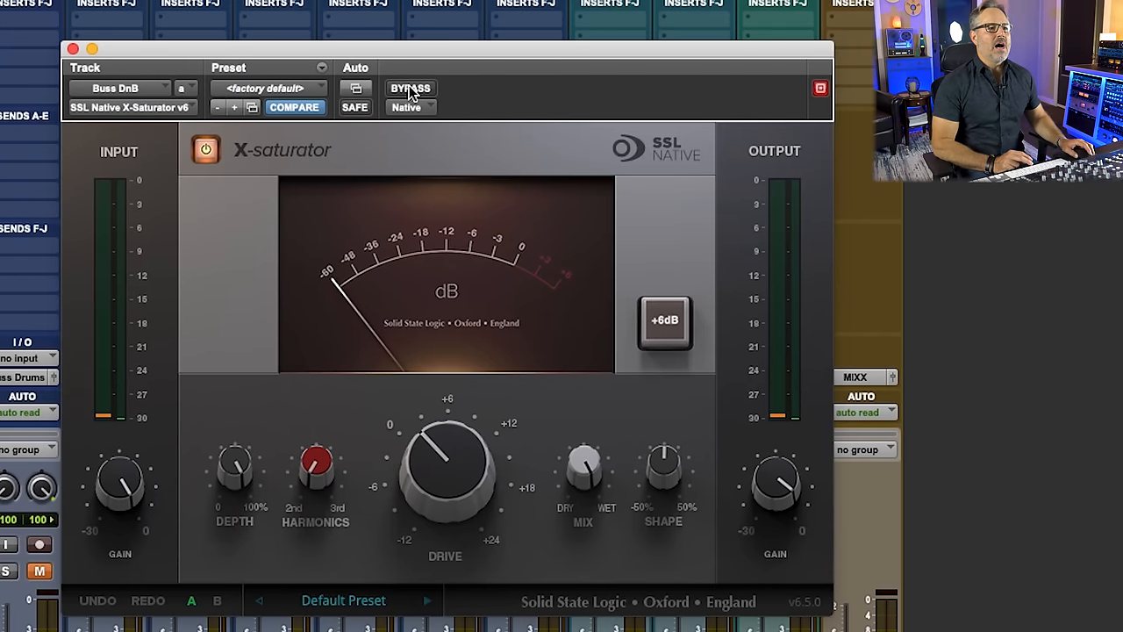
left_click(411, 87)
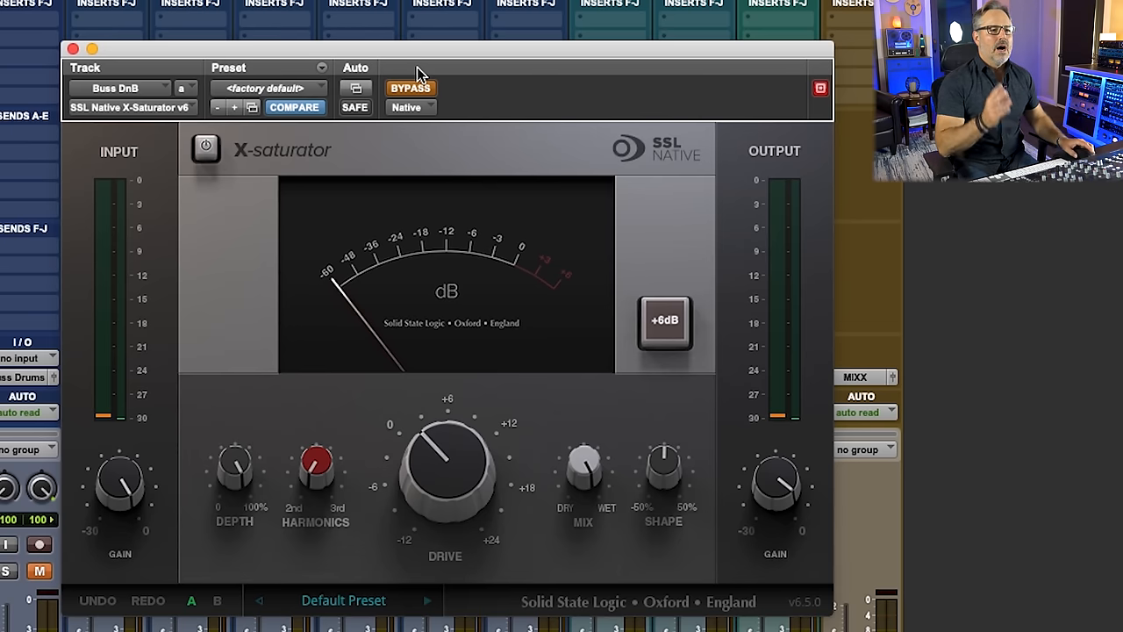
mouse_move(417, 79)
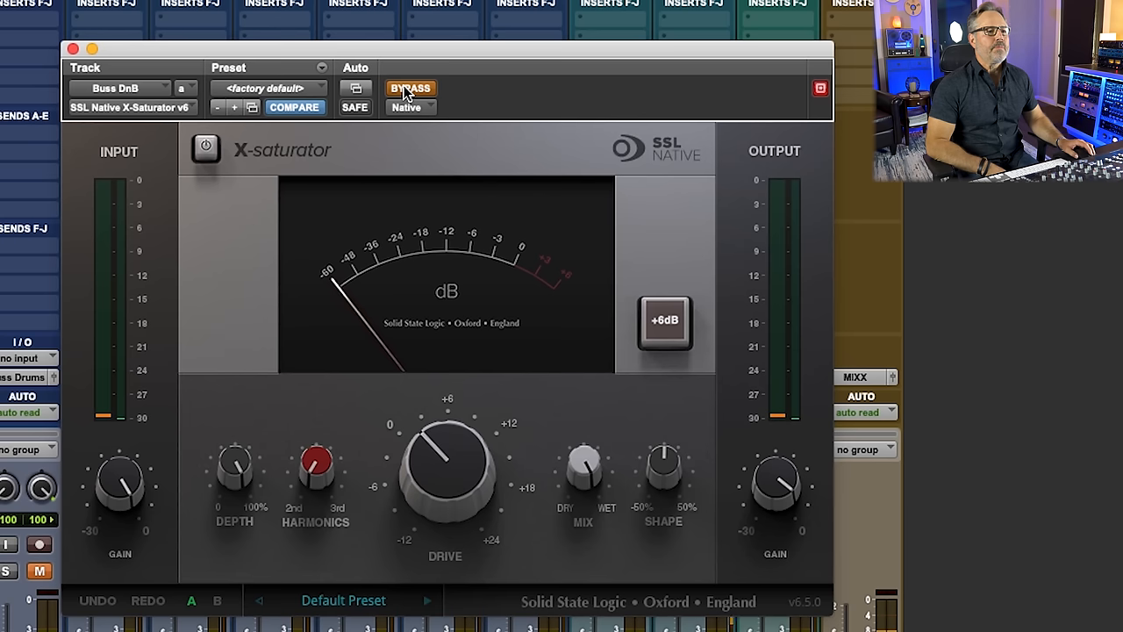
left_click(410, 88)
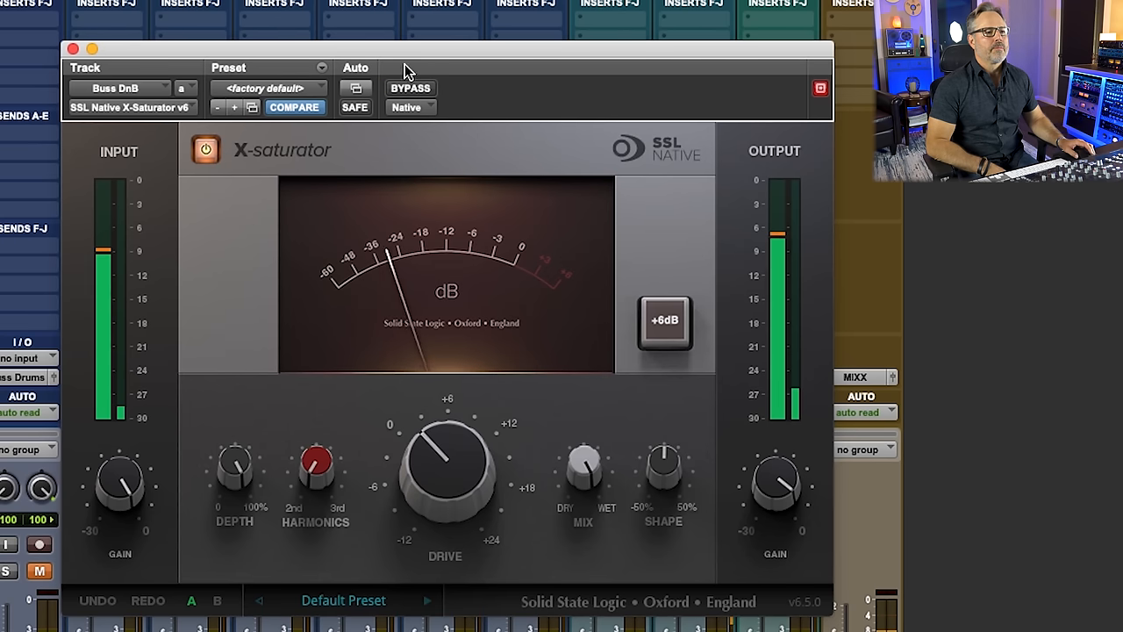